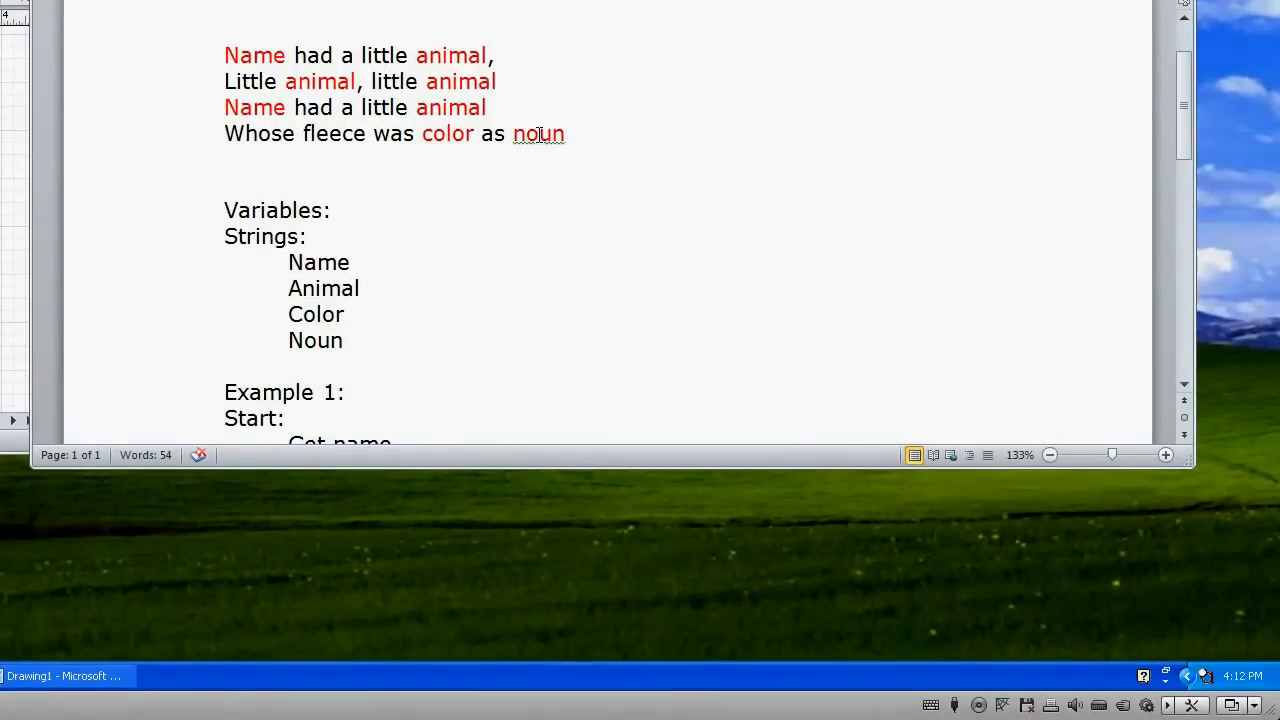
- Append '---name of person' after the Name variable in the variables list
scroll("down", 3)
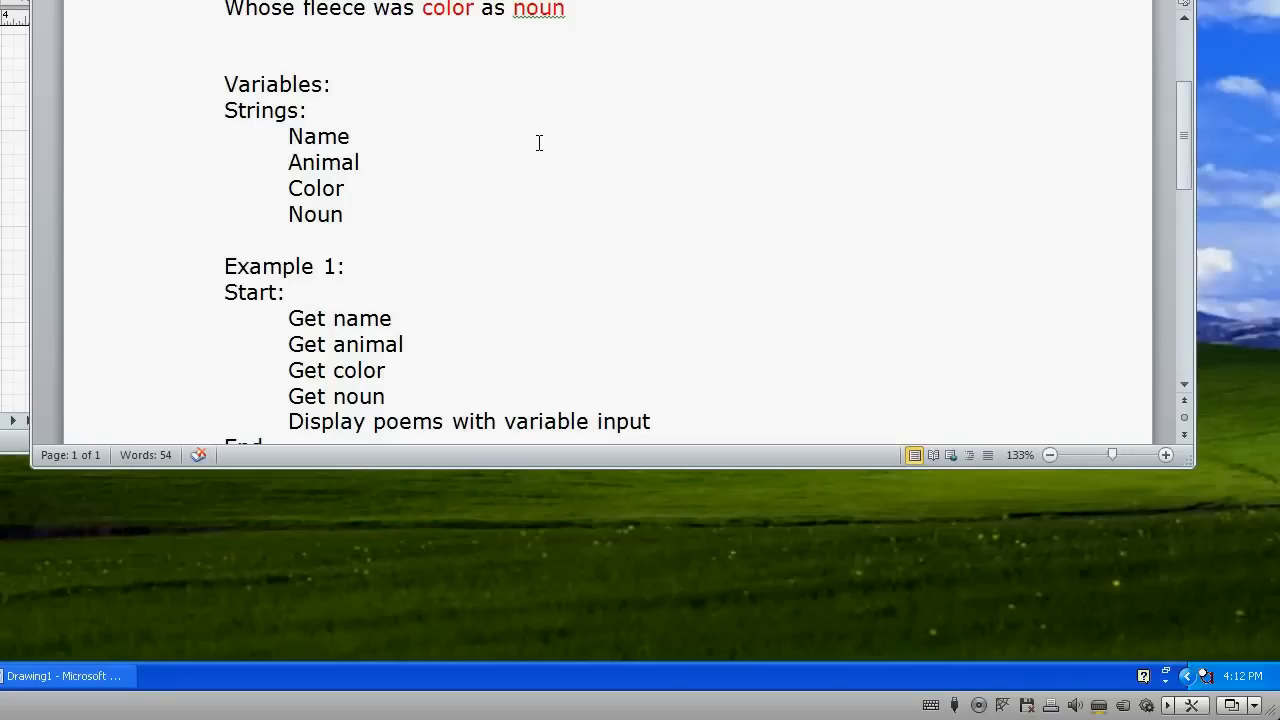
left_click(326, 396)
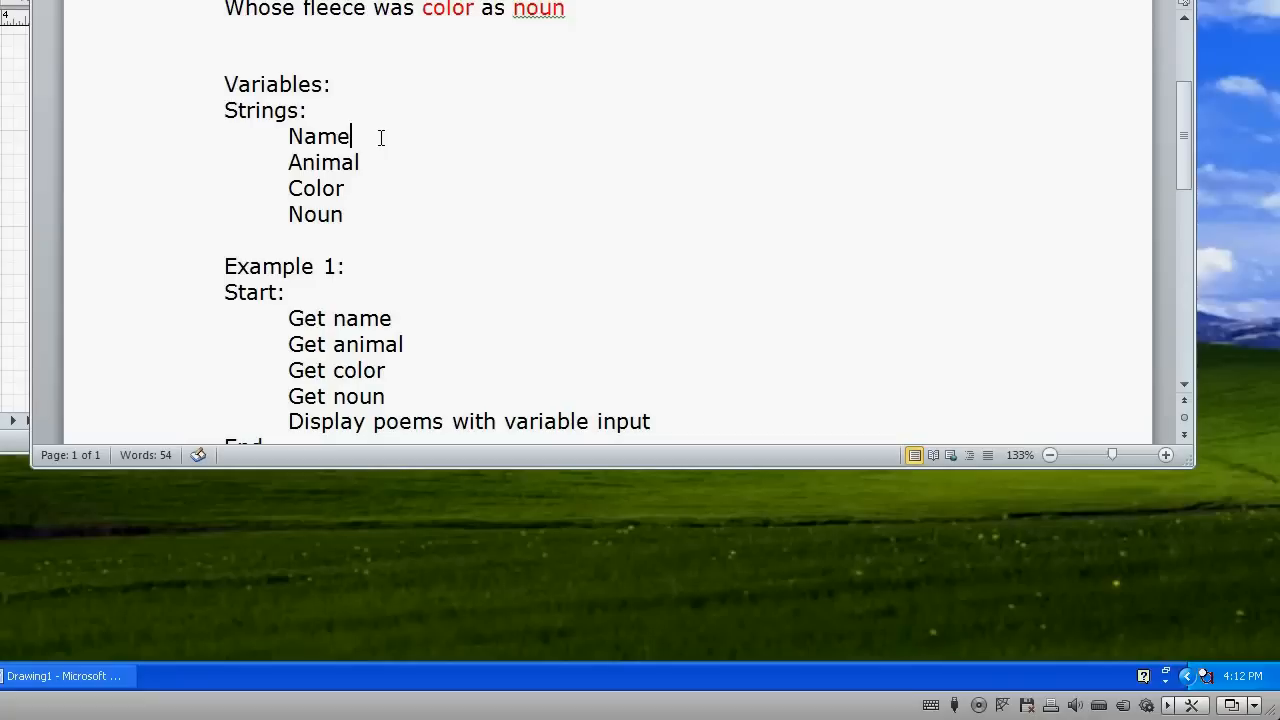
type("---")
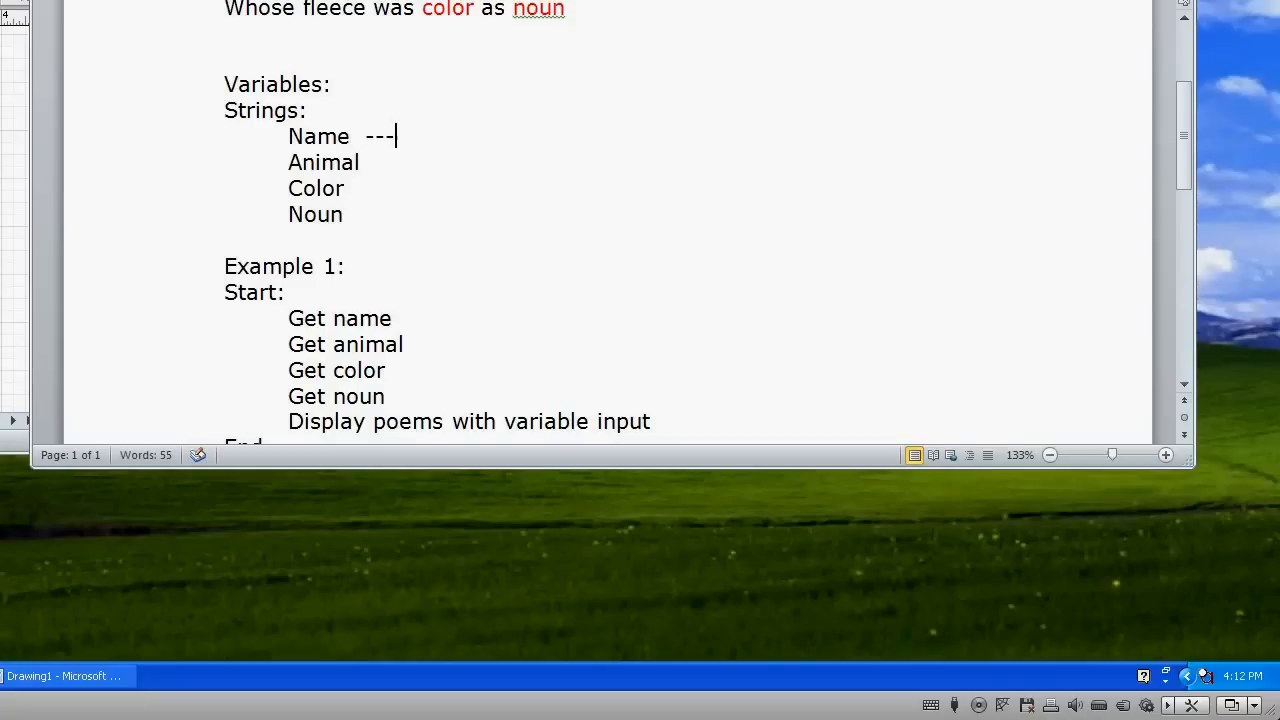
type("name of per")
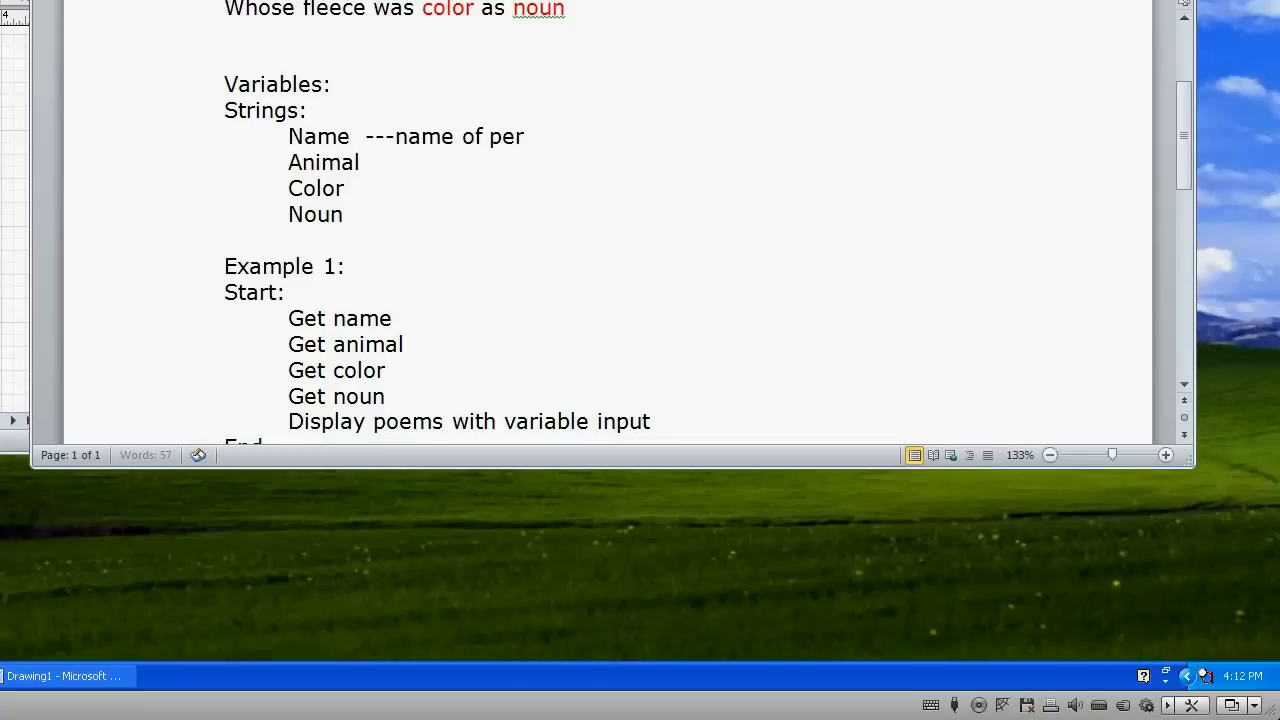
type("son")
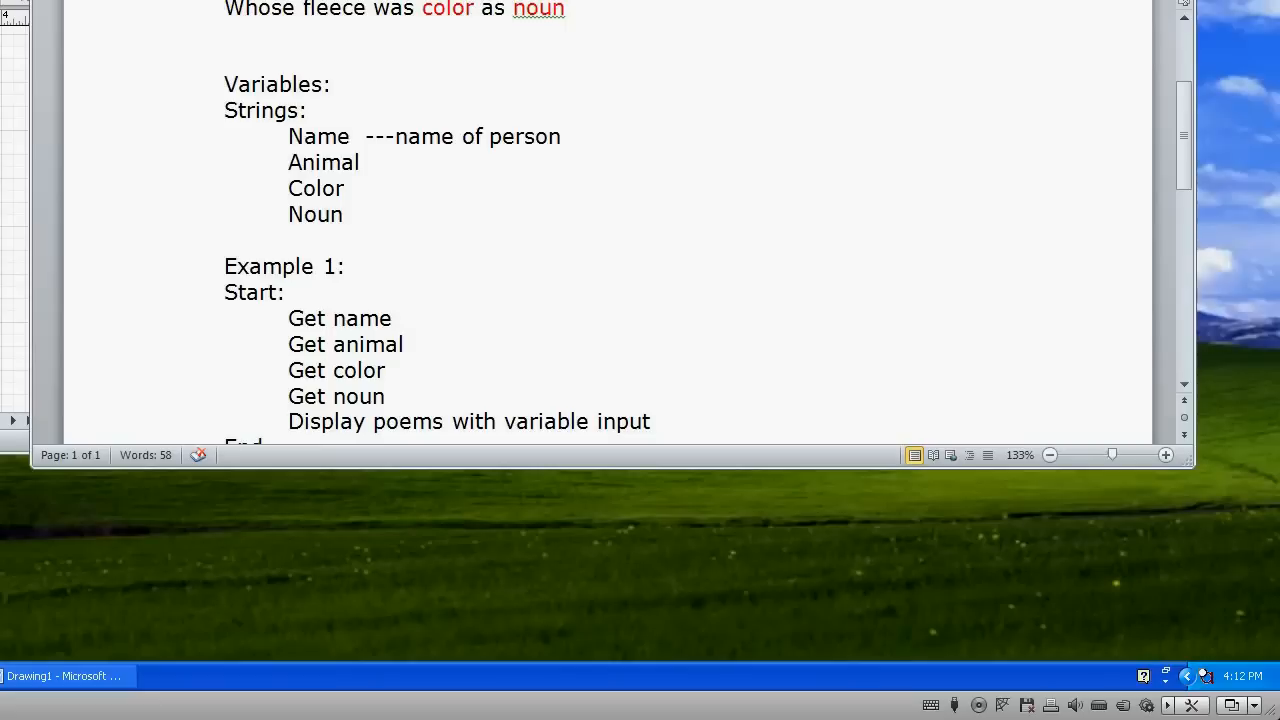
left_click(562, 137)
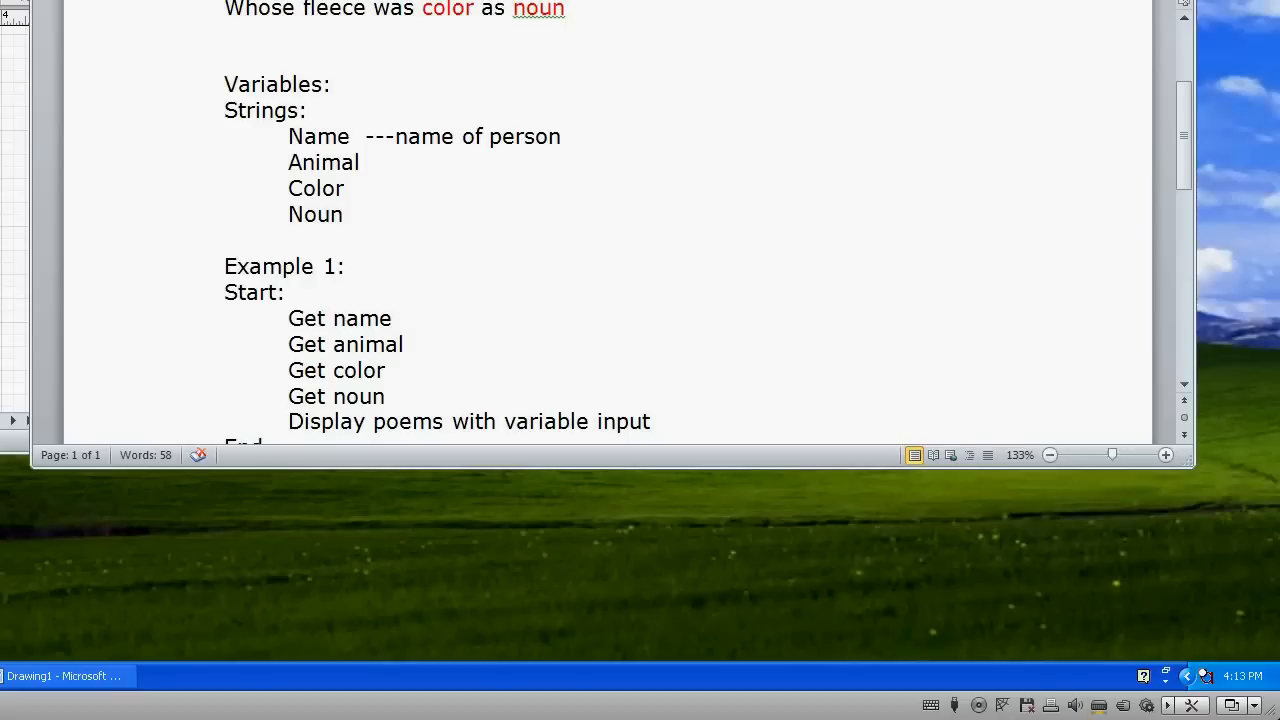
left_click(560, 136)
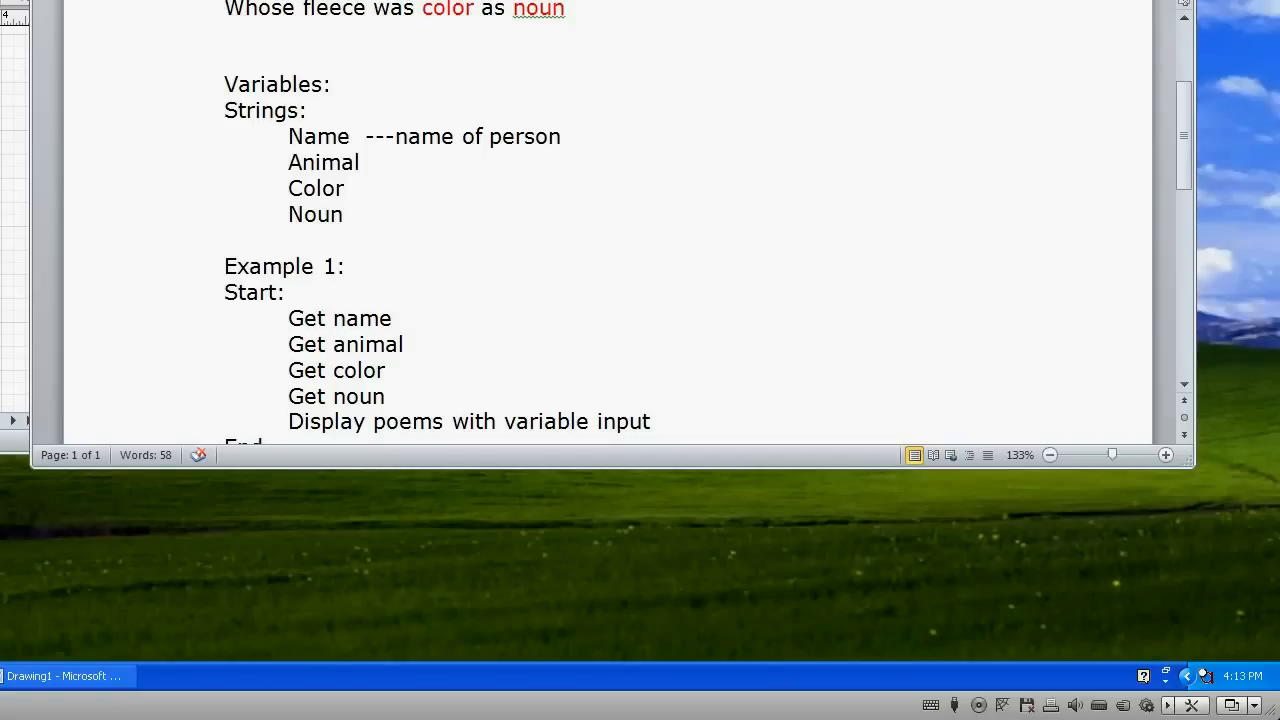
left_click(562, 136)
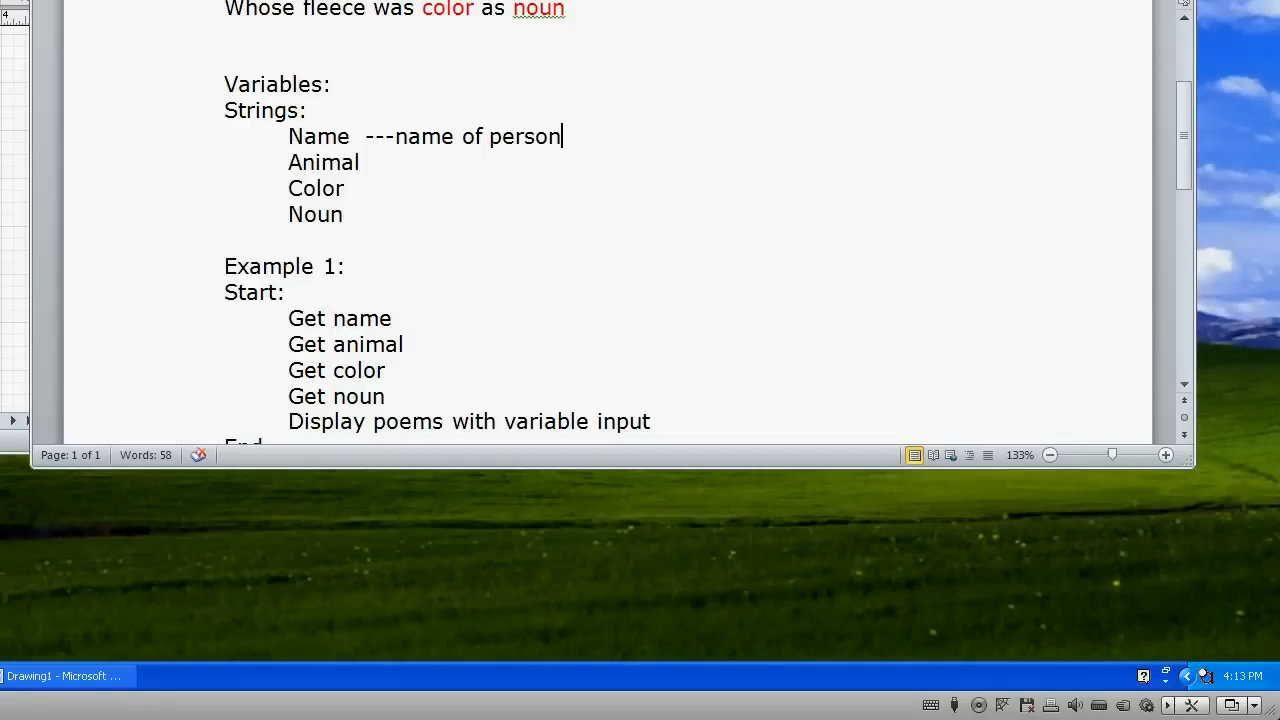
scroll("down", 3)
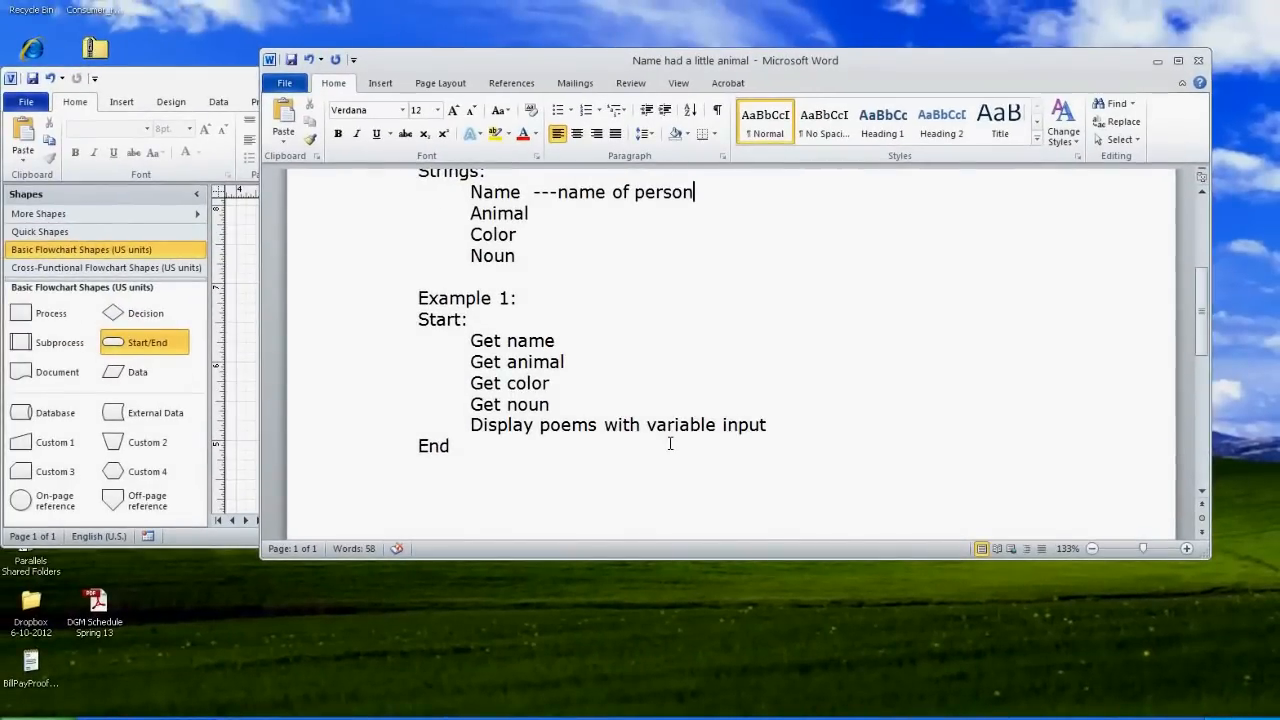
mouse_move(512, 307)
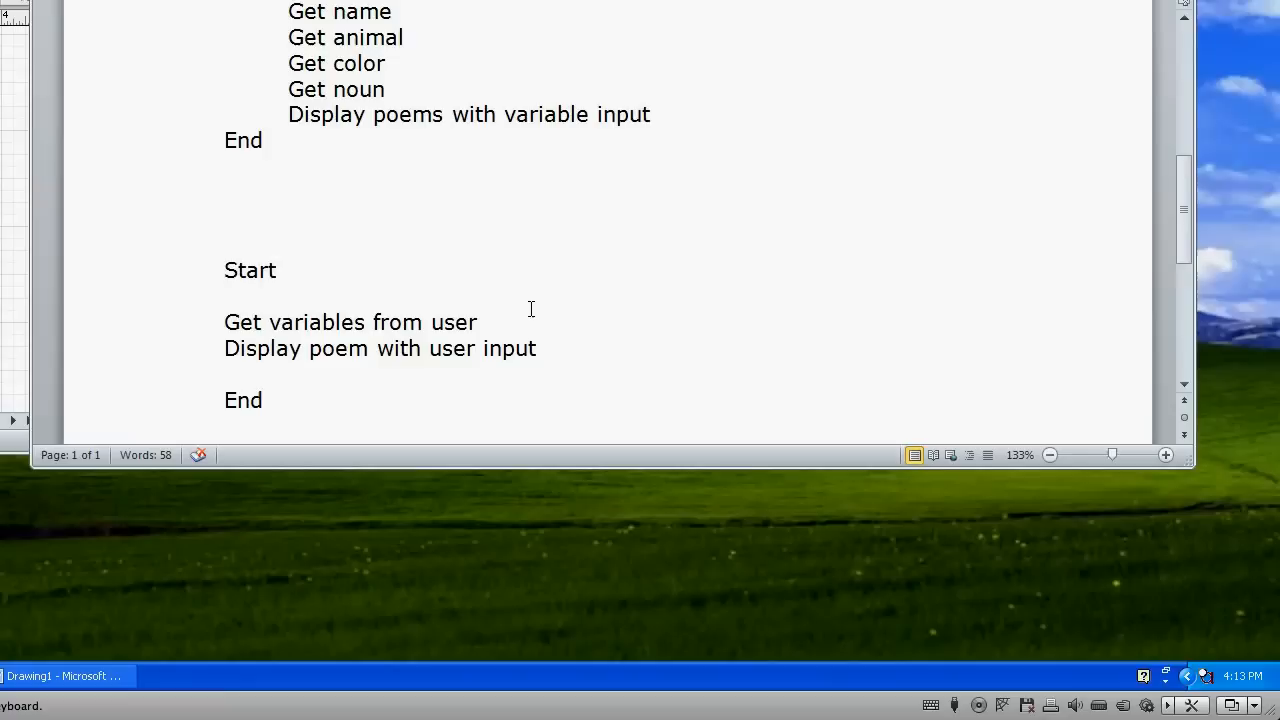
mouse_move(453, 304)
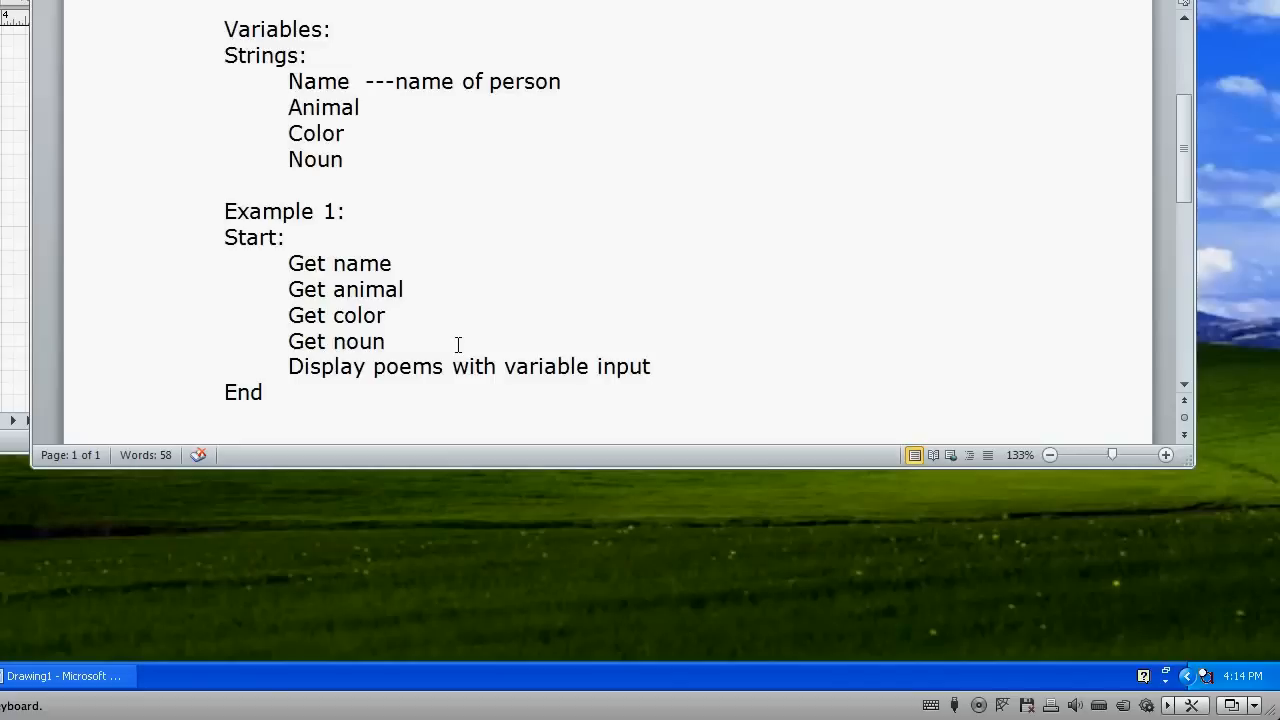
scroll("down", 3)
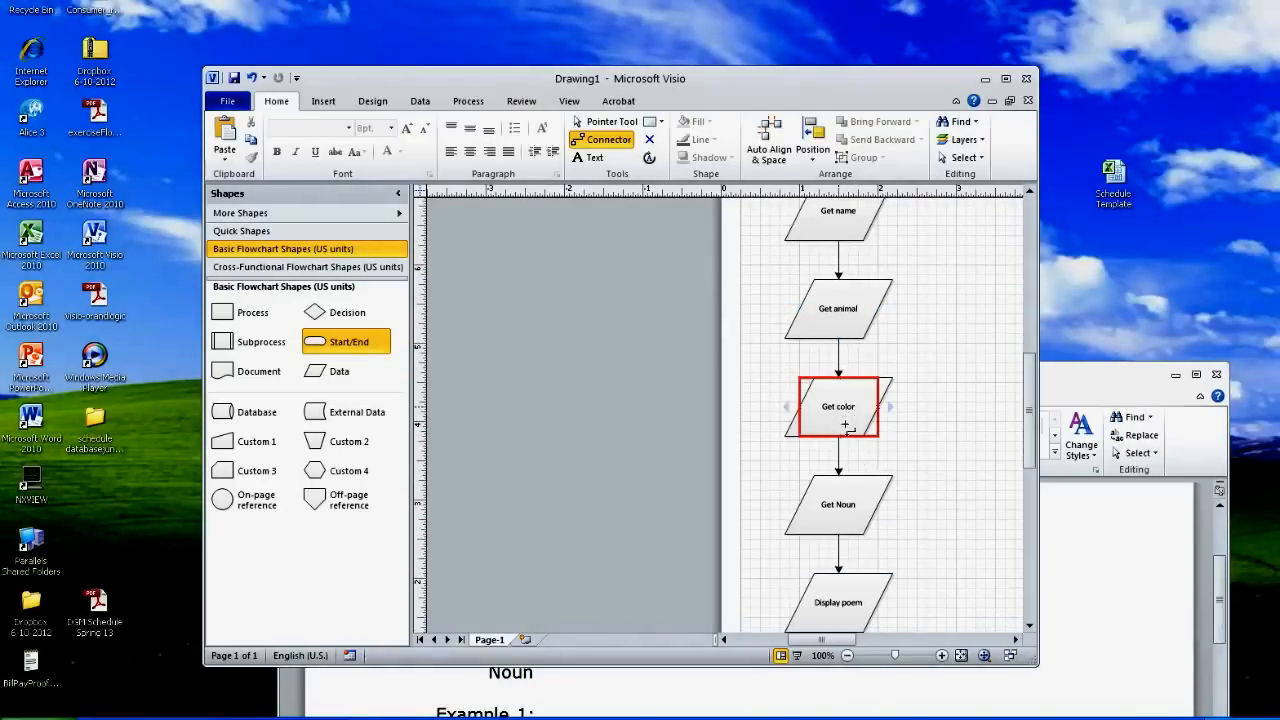
- Scroll through the detailed Visio flowchart and select its Madlibs start shape
scroll("down", 3)
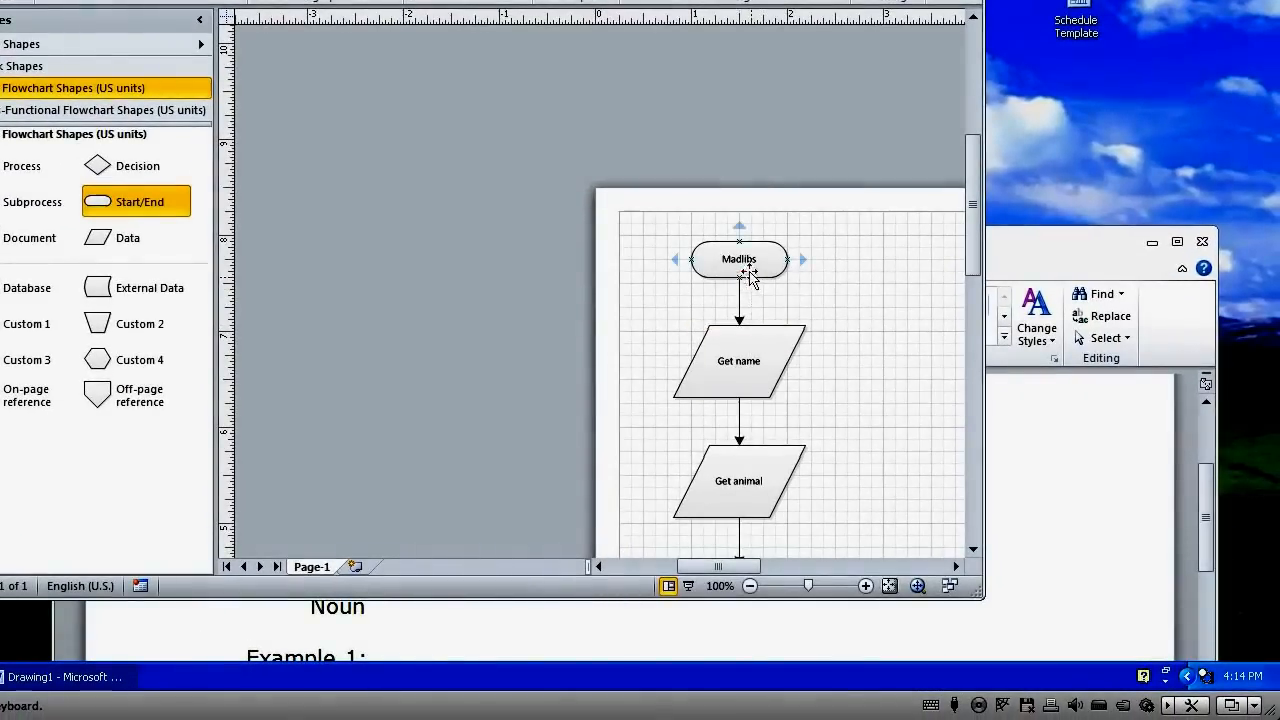
left_click(738, 361)
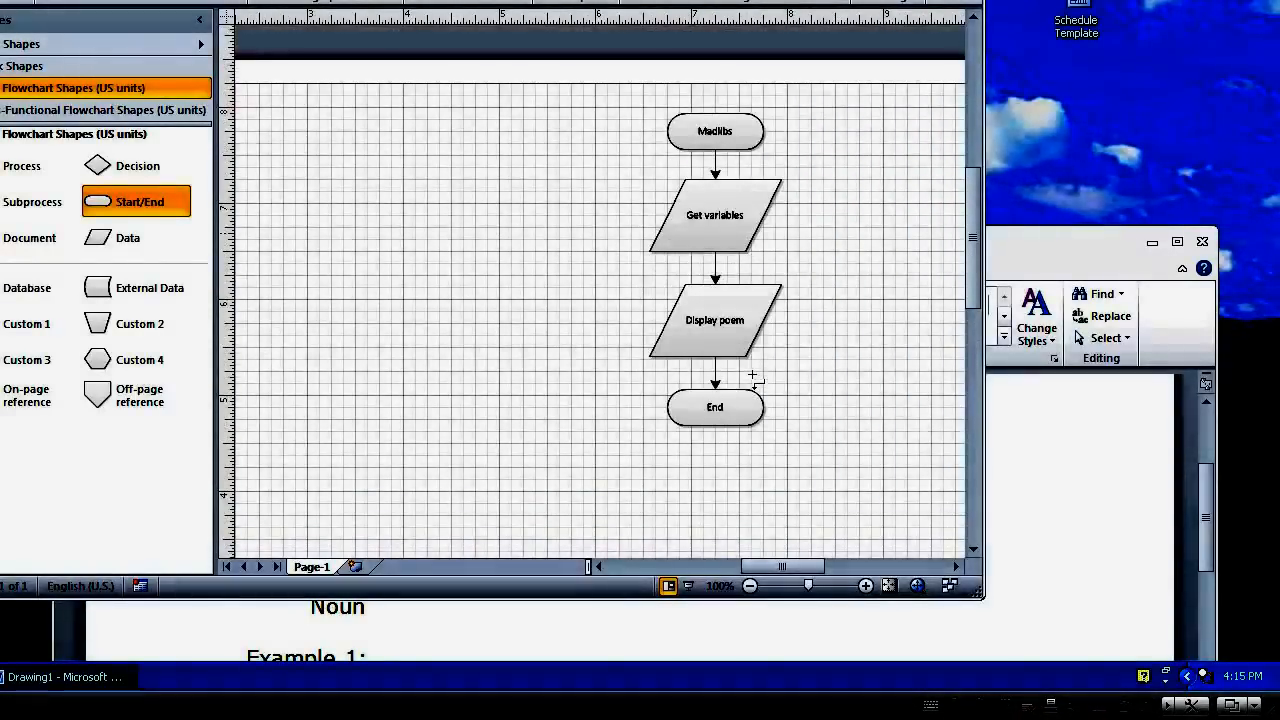
- Select the simplified chart's Madlibs start shape, then its Display poem step
left_click(714, 131)
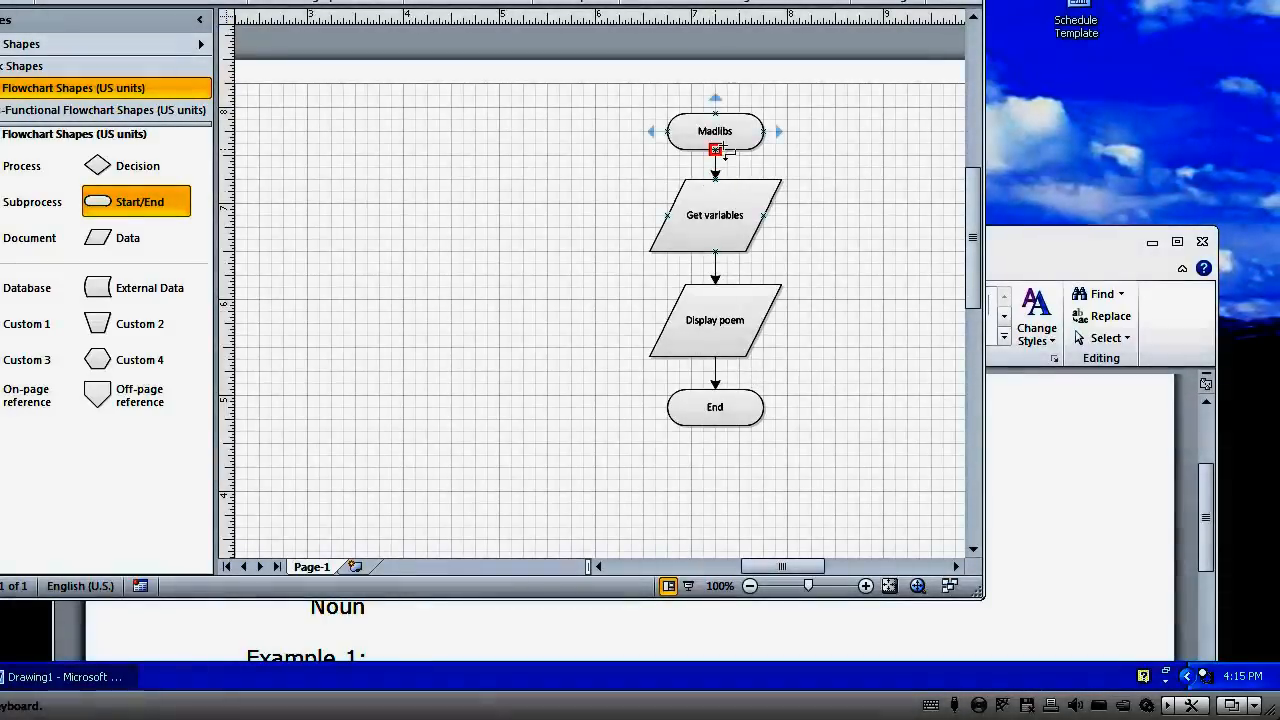
left_click(714, 320)
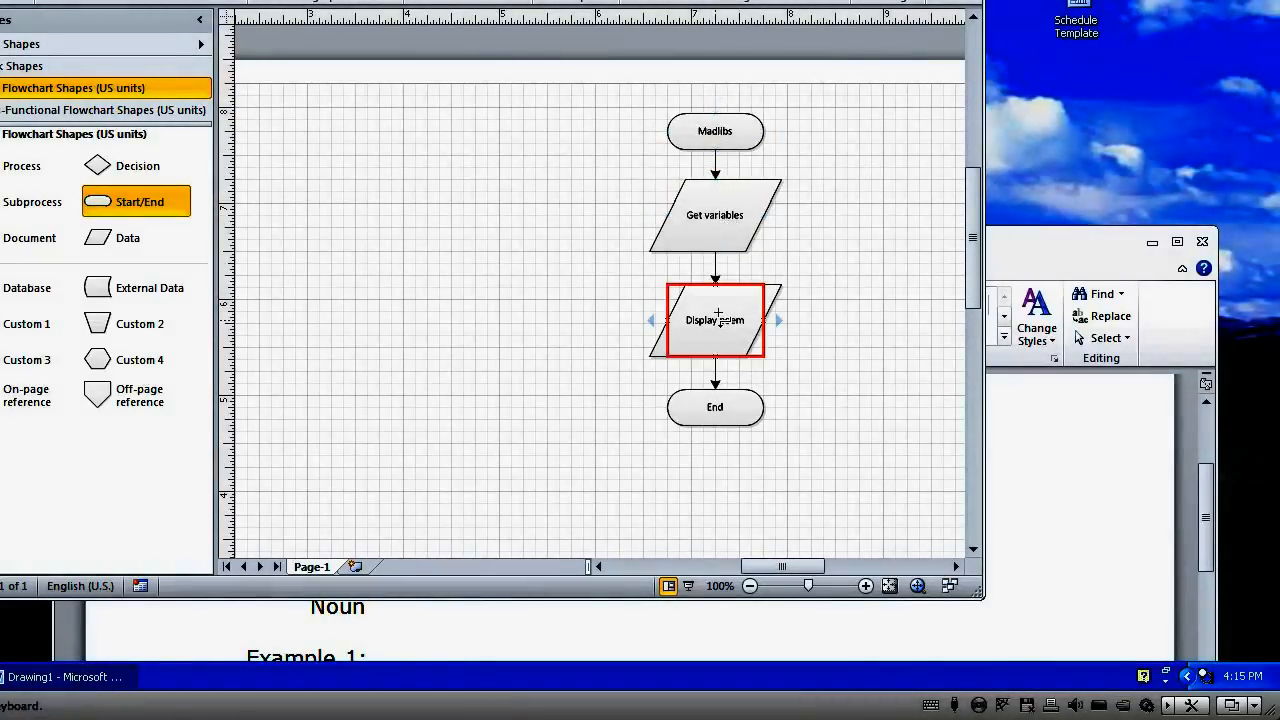